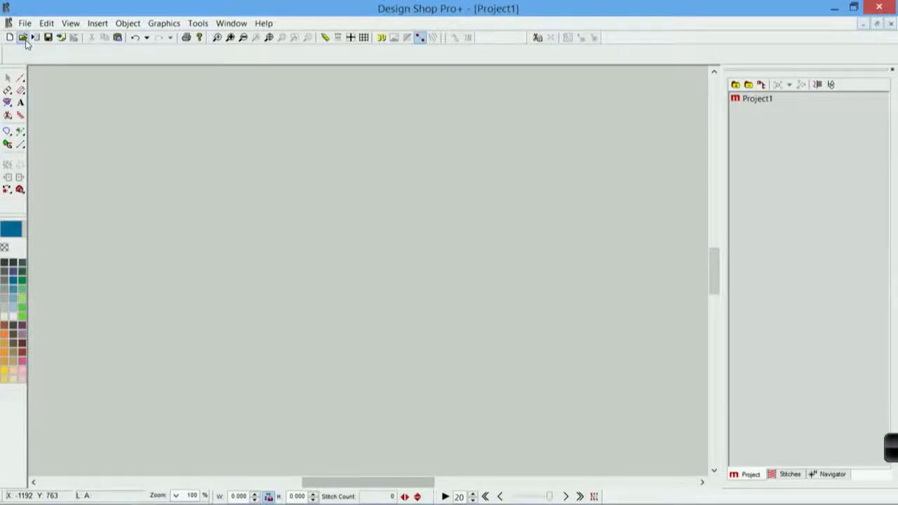
Open earthday.bmp from the Designs > Graphics folder.
{"action": "left_click", "coordinate": [21, 36]}
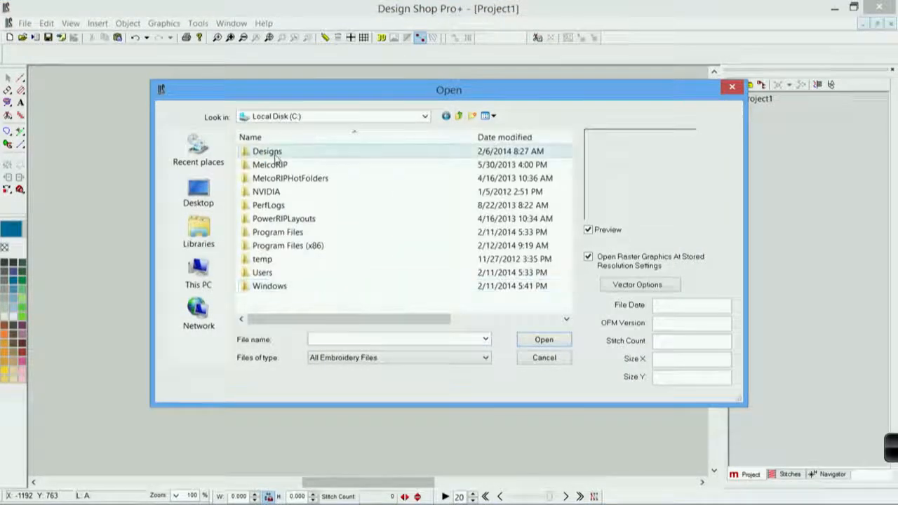
{"action": "double_click", "coordinate": [267, 151]}
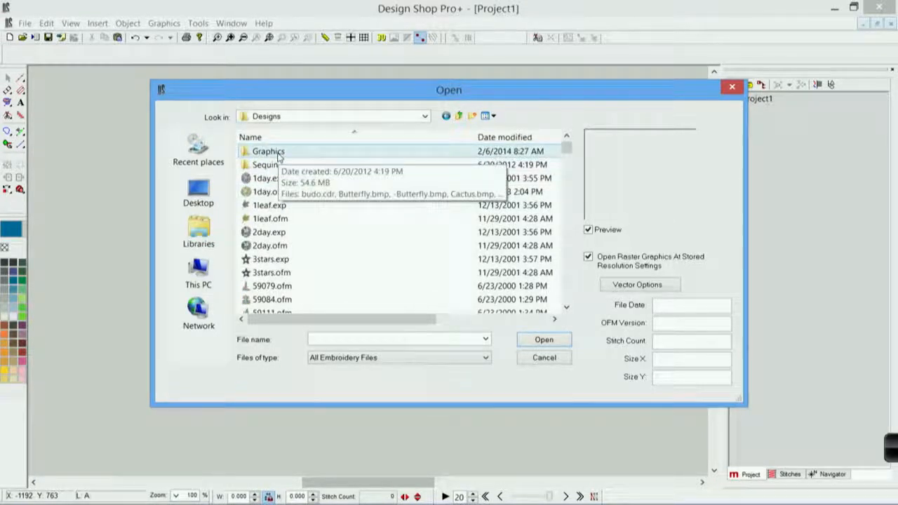
{"action": "double_click", "coordinate": [270, 152]}
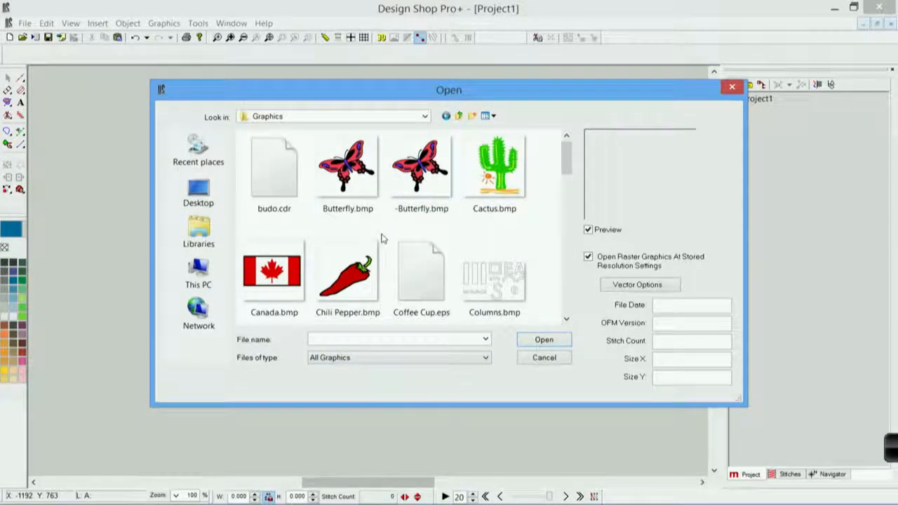
{"action": "scroll", "scroll_direction": "down", "scroll_amount": 3}
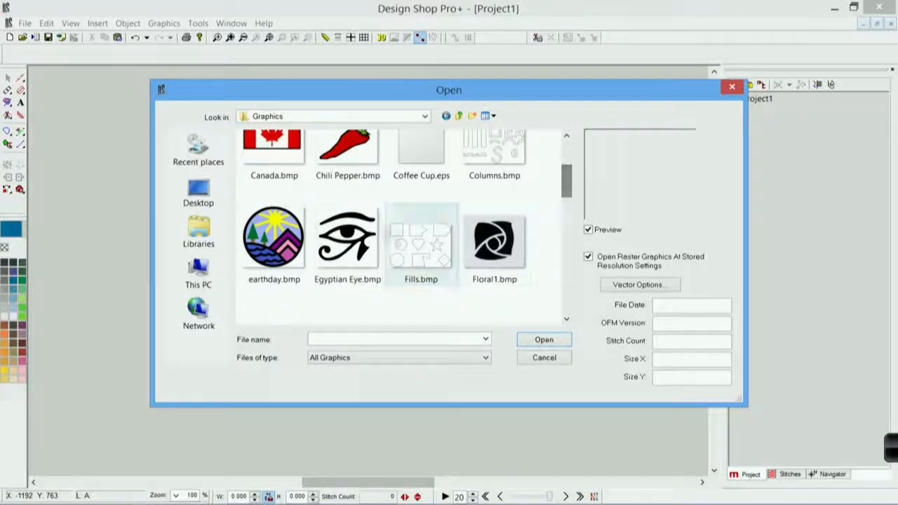
{"action": "left_click", "coordinate": [273, 238]}
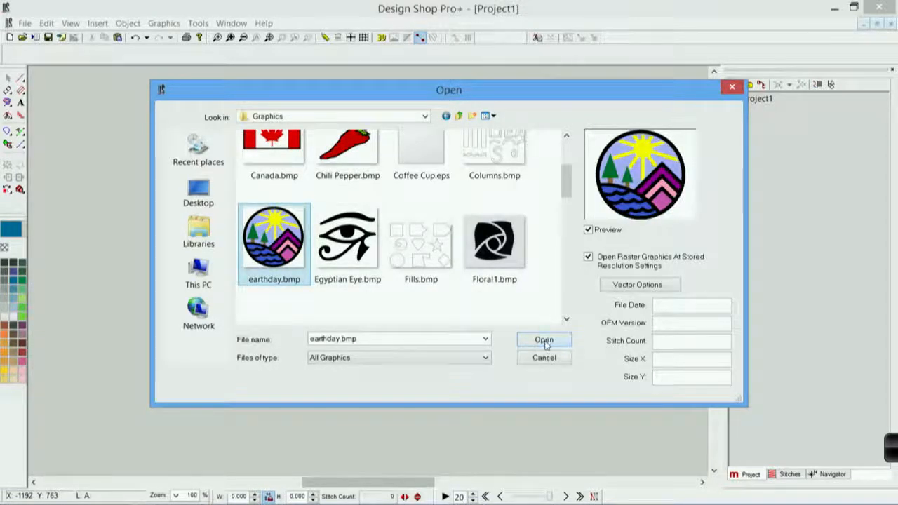
{"action": "left_click", "coordinate": [545, 339]}
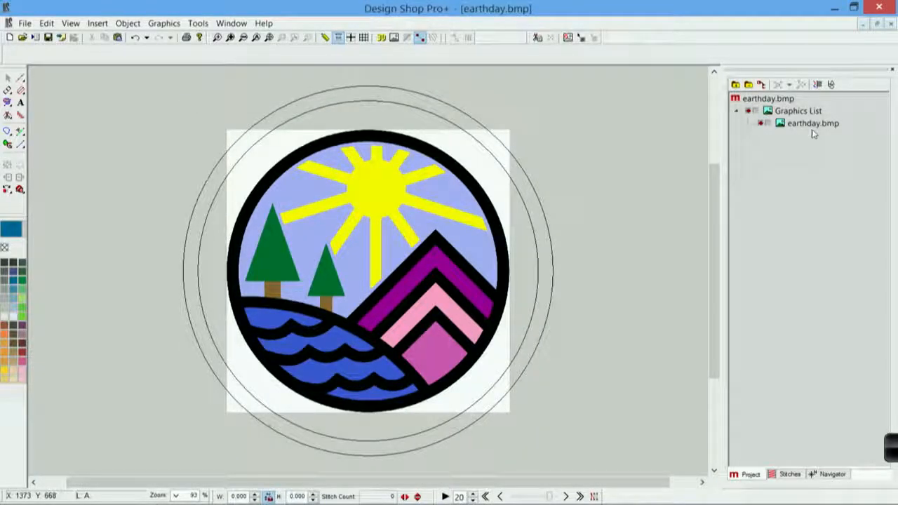
Select the imported earthday artwork to resize it within the hoop outline.
{"action": "left_click", "coordinate": [809, 123]}
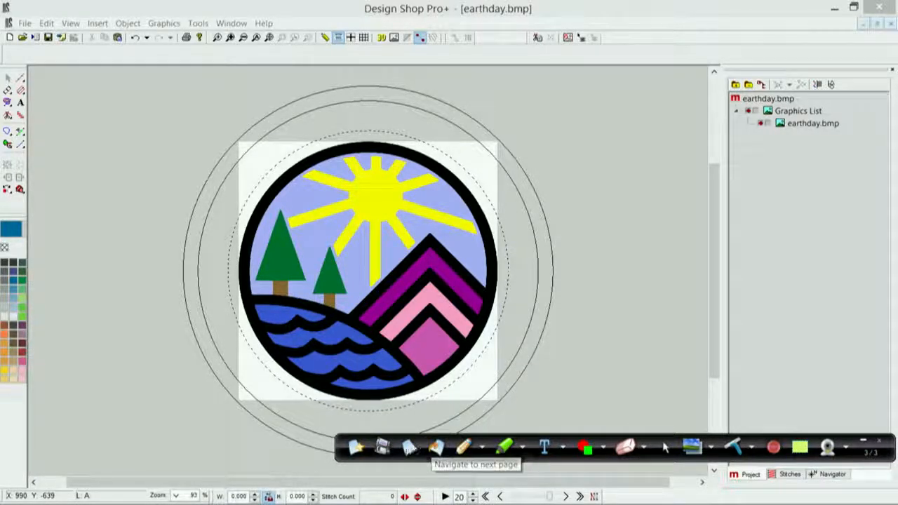
Zoom in to about 150% on the Earth Day artwork.
{"action": "left_click", "coordinate": [407, 449]}
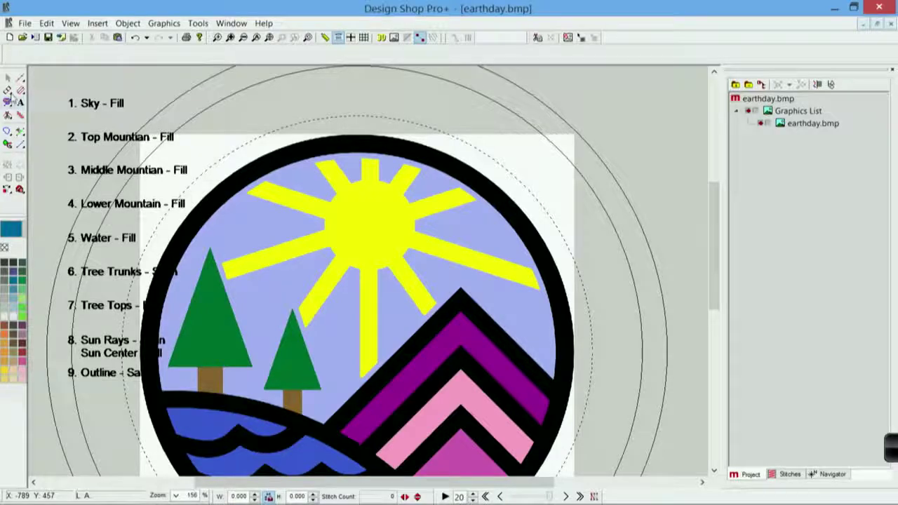
{"action": "mouse_move", "coordinate": [8, 105]}
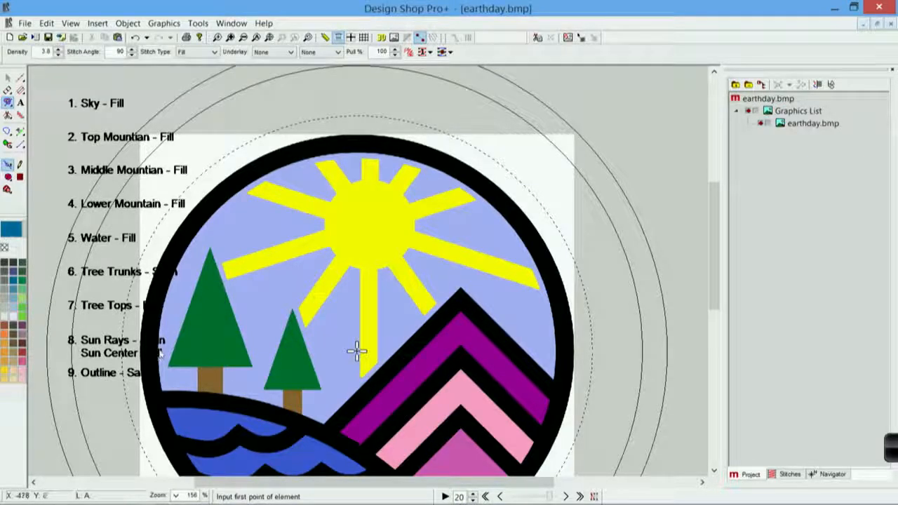
{"action": "mouse_move", "coordinate": [156, 404]}
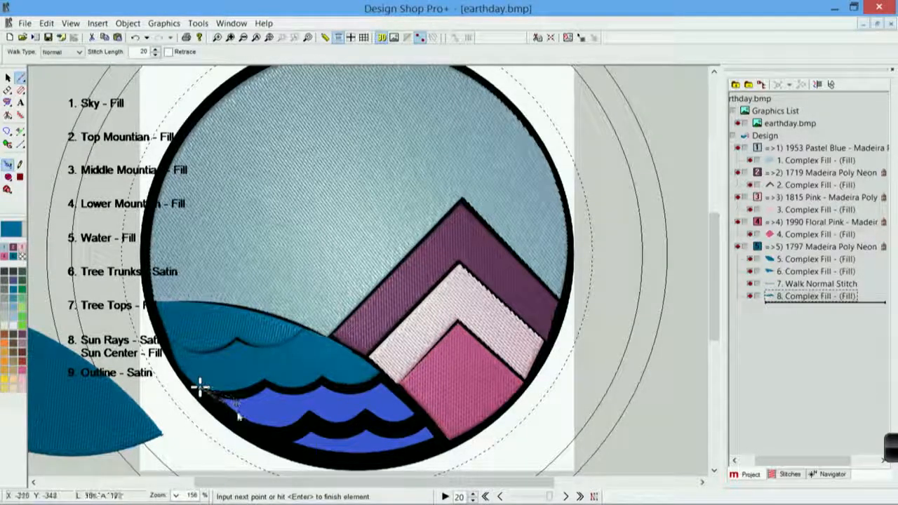
Add an outline point to a dark blue water complex fill area.
{"action": "left_click", "coordinate": [399, 404]}
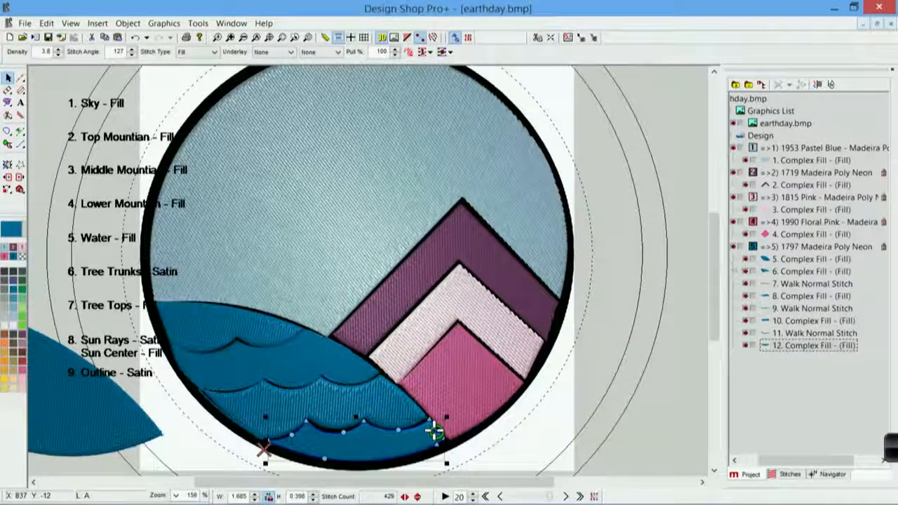
Select the water complex fill with the Reshape tool to adjust its points.
{"action": "left_click", "coordinate": [812, 258]}
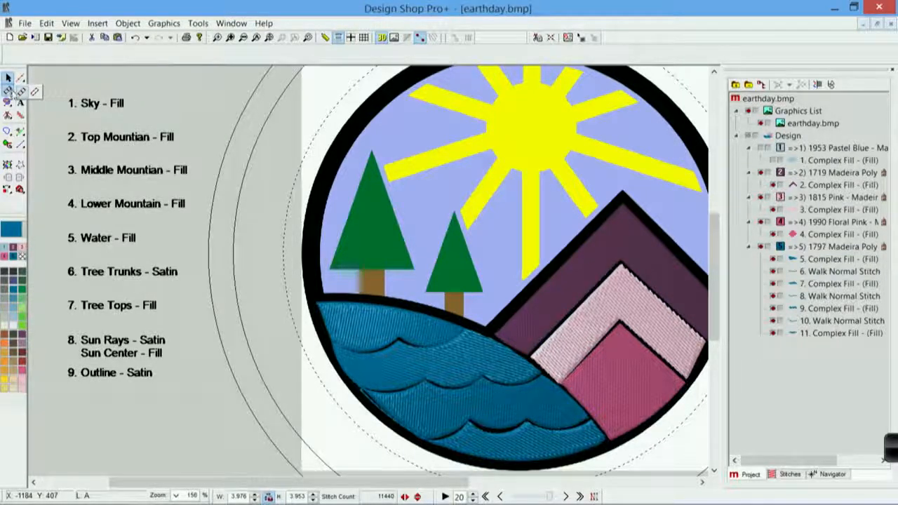
{"action": "mouse_move", "coordinate": [25, 93]}
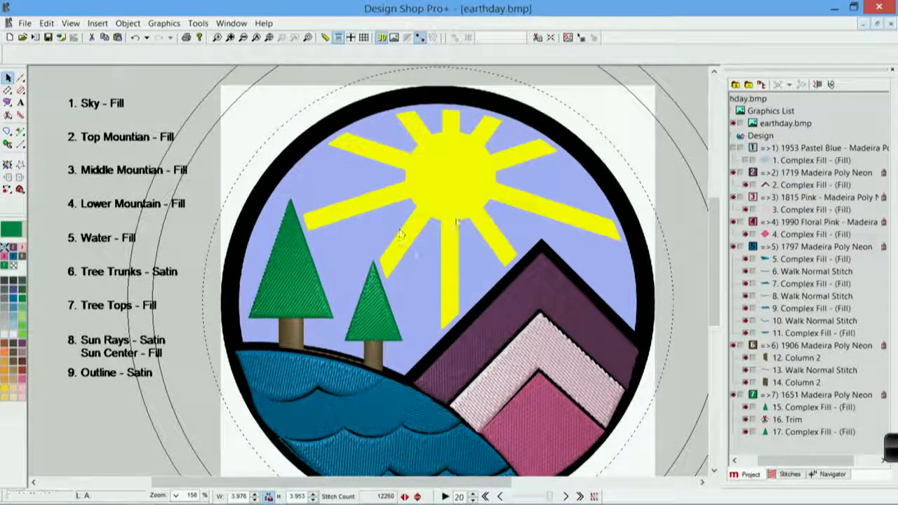
{"action": "mouse_move", "coordinate": [184, 360]}
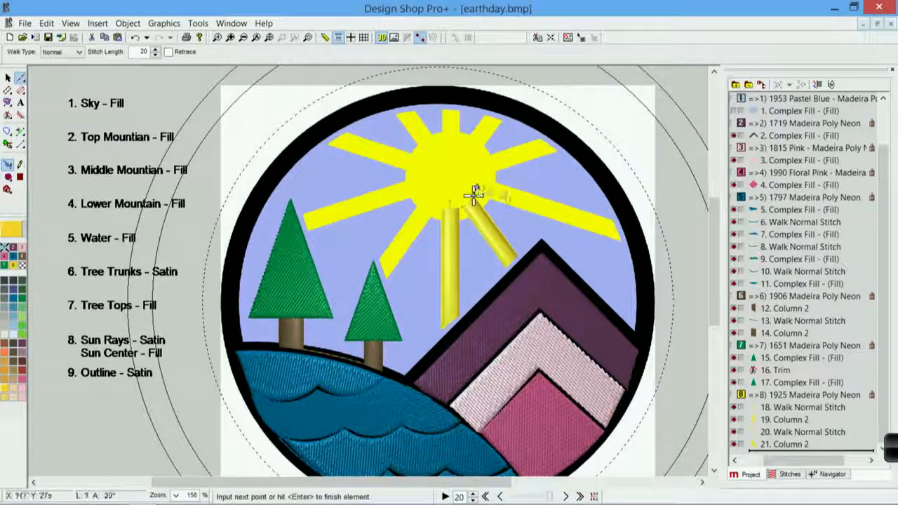
Place the next point of a yellow satin sun ray column.
{"action": "left_click", "coordinate": [607, 227]}
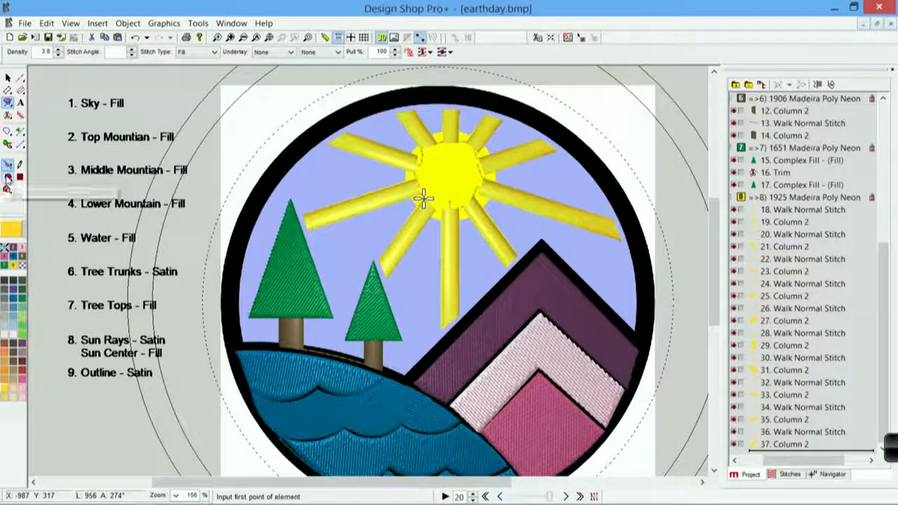
{"action": "mouse_move", "coordinate": [8, 182]}
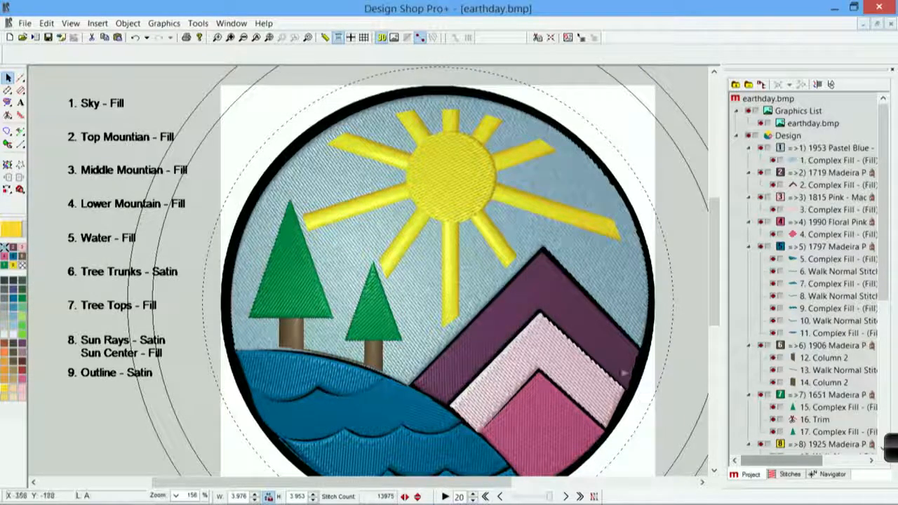
{"action": "mouse_move", "coordinate": [535, 278]}
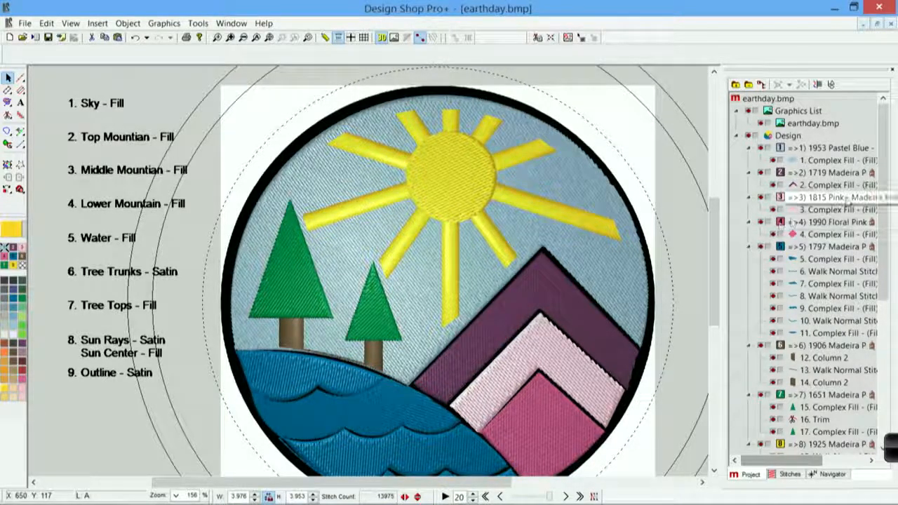
Scroll the Project tab to review the Graphics List and Design elements.
{"action": "scroll", "scroll_direction": "down", "scroll_amount": 3}
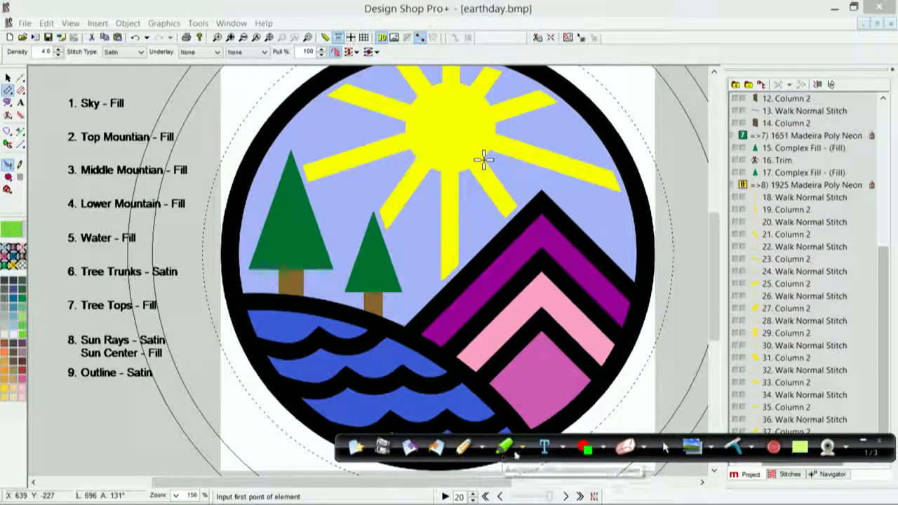
{"action": "mouse_move", "coordinate": [508, 446]}
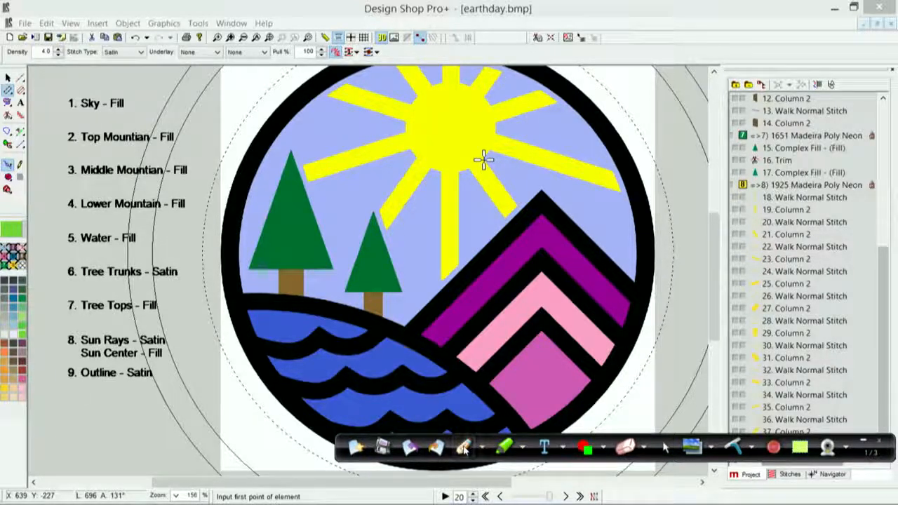
{"action": "left_click", "coordinate": [466, 449]}
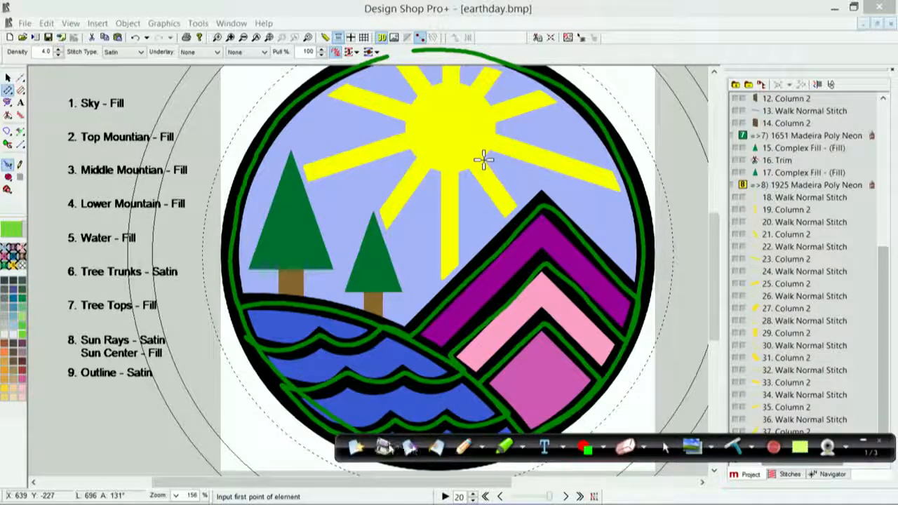
{"action": "mouse_move", "coordinate": [437, 444]}
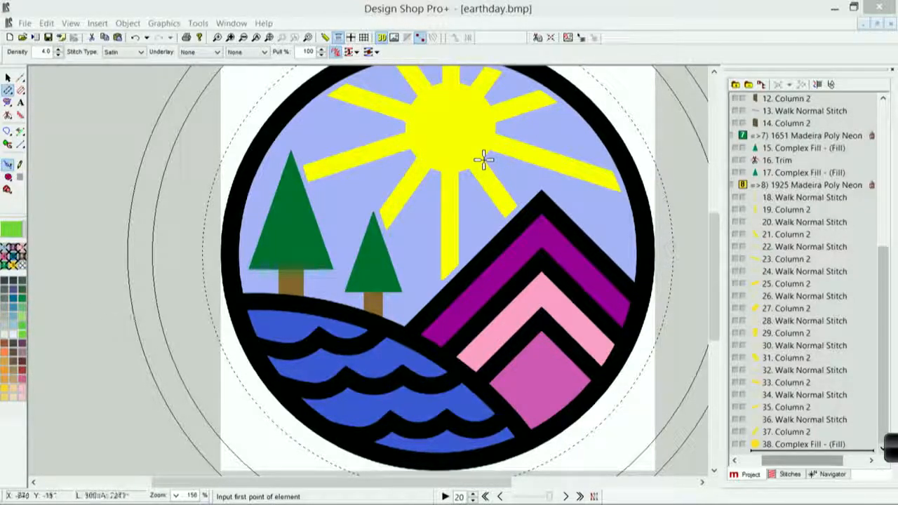
Lay satin column points along the top wave line from its left end.
{"action": "left_click", "coordinate": [251, 338]}
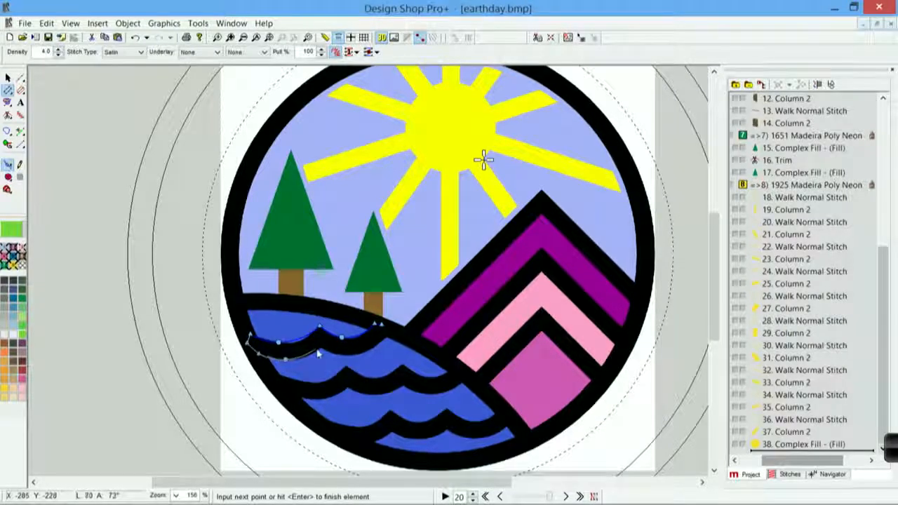
{"action": "left_click", "coordinate": [349, 360]}
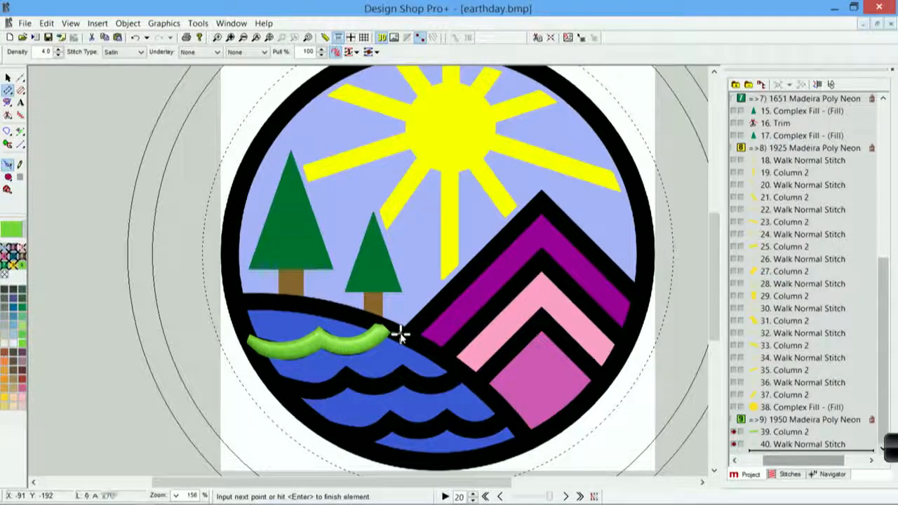
Begin the satin column along the second wave line.
{"action": "left_click", "coordinate": [545, 200]}
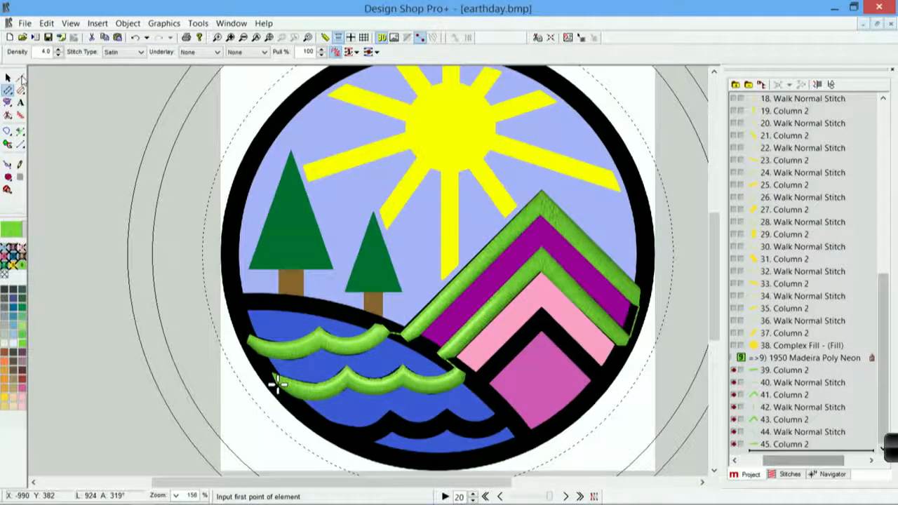
Lay satin column points along the third wave line in the water.
{"action": "left_click", "coordinate": [8, 103]}
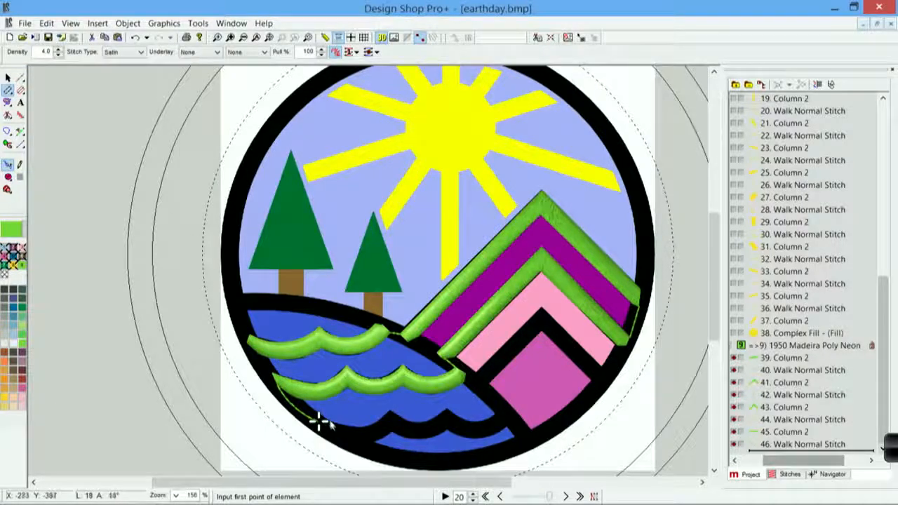
{"action": "left_click", "coordinate": [320, 421]}
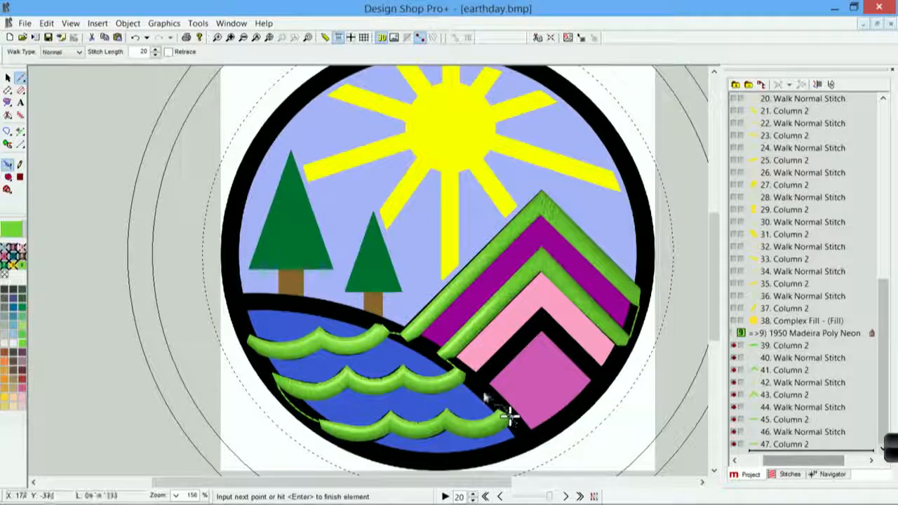
{"action": "scroll", "scroll_direction": "down", "scroll_amount": 3}
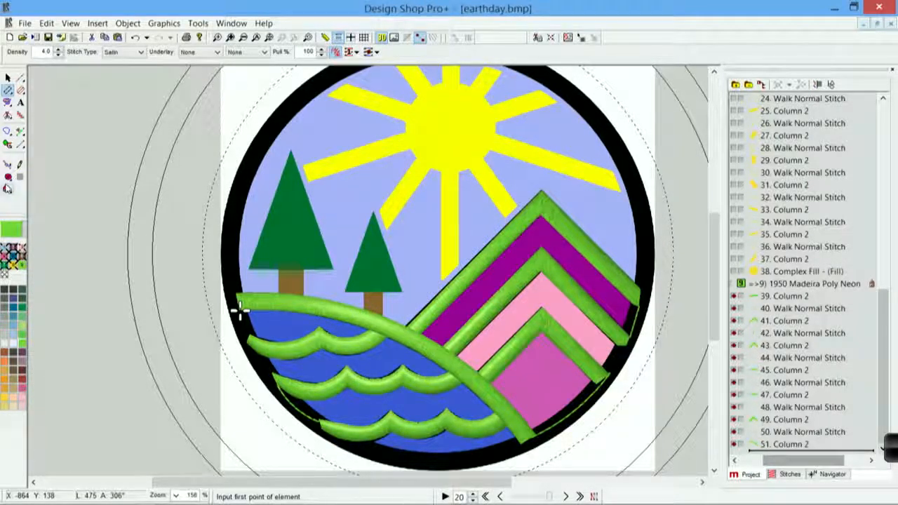
{"action": "mouse_move", "coordinate": [8, 176]}
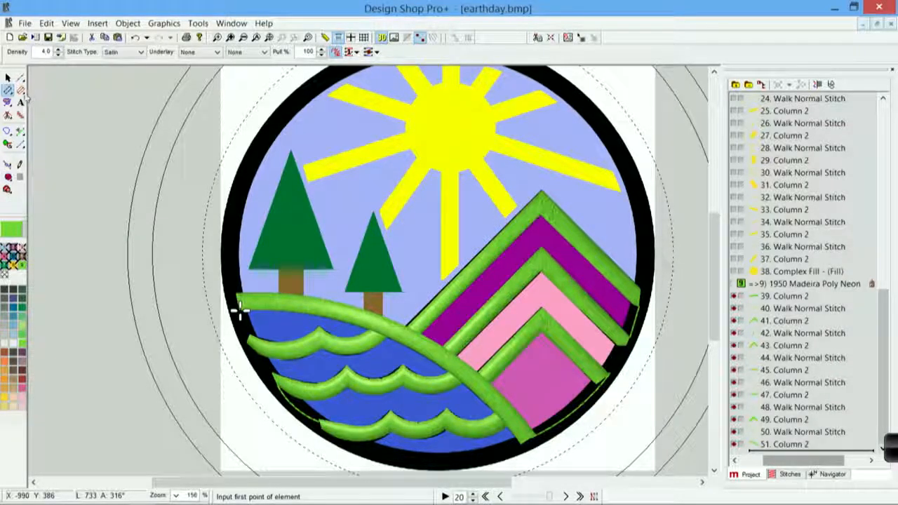
{"action": "mouse_move", "coordinate": [21, 93]}
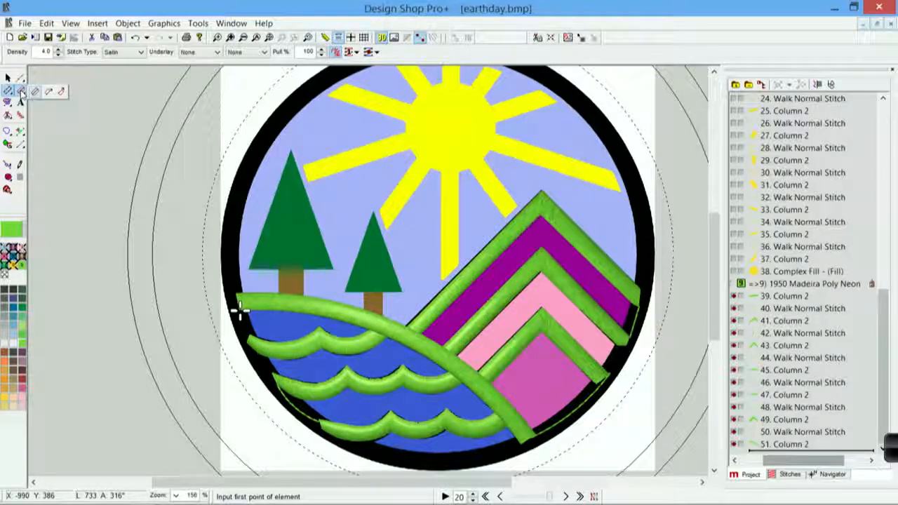
{"action": "mouse_move", "coordinate": [45, 93]}
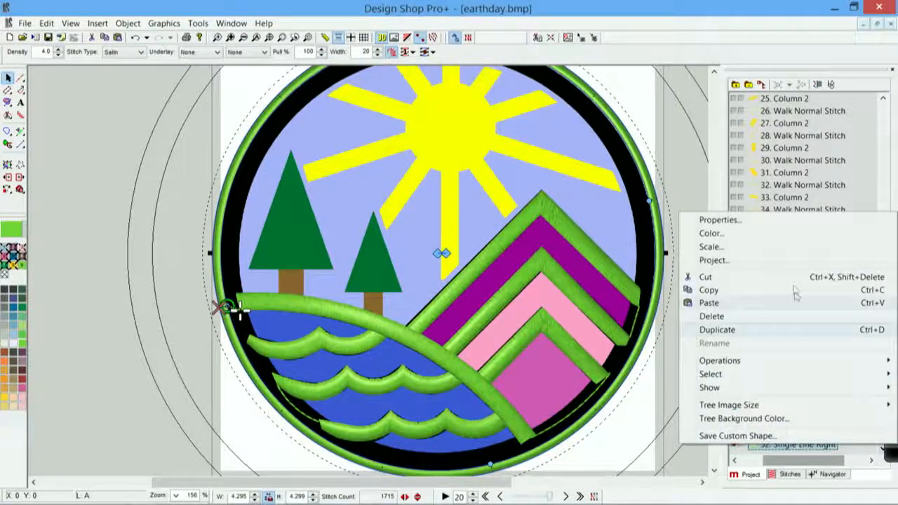
Set the border's Single Line placement to Left in its properties and confirm.
{"action": "left_click", "coordinate": [719, 220]}
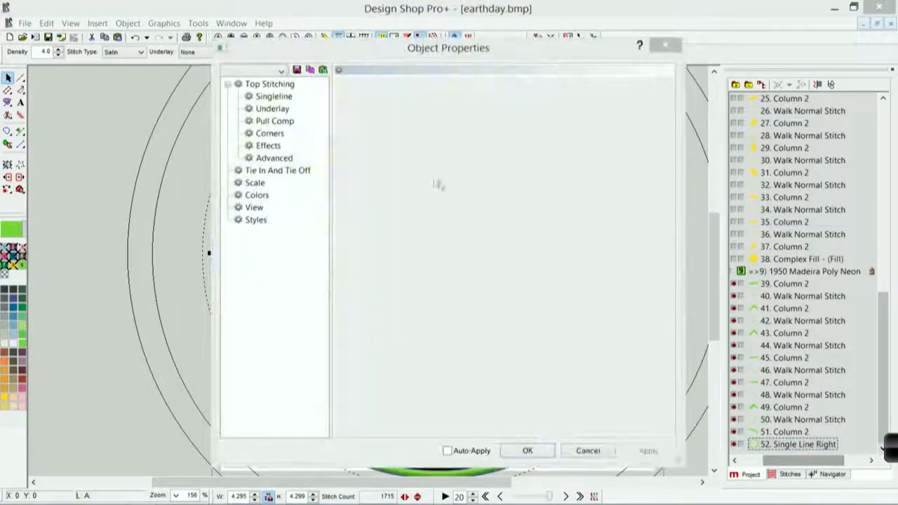
{"action": "left_click", "coordinate": [273, 96]}
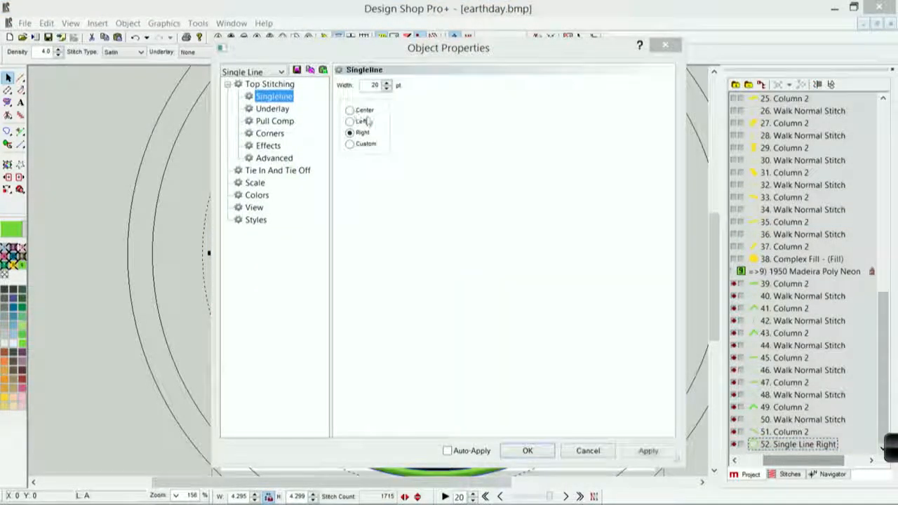
{"action": "left_click", "coordinate": [348, 120]}
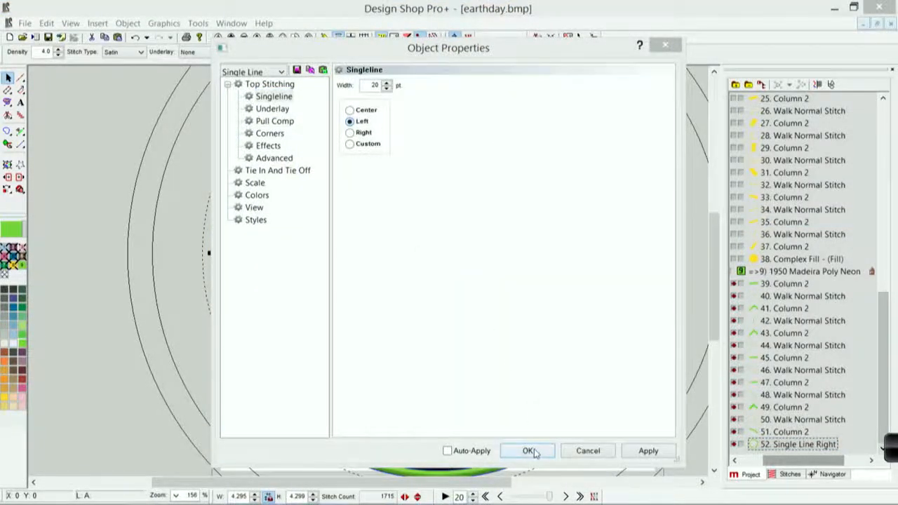
{"action": "left_click", "coordinate": [528, 450]}
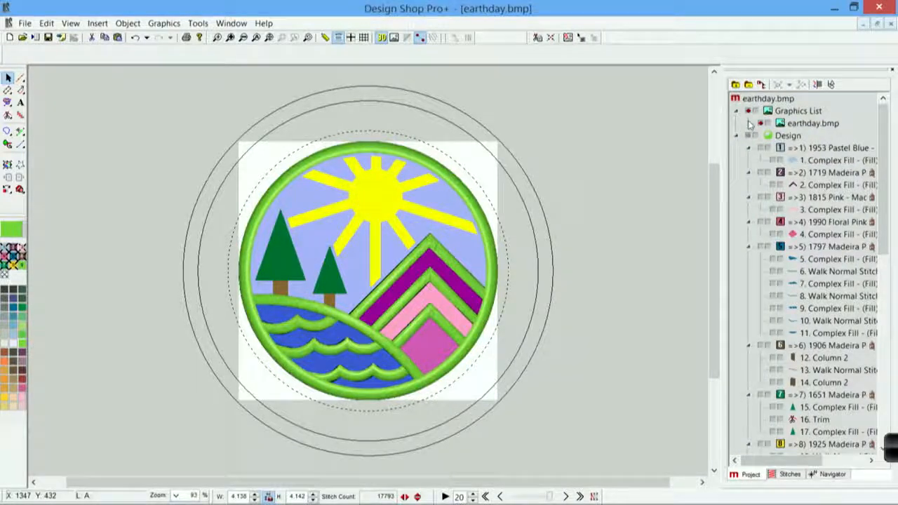
Select all the design's elements in the Project tree.
{"action": "left_click", "coordinate": [752, 123]}
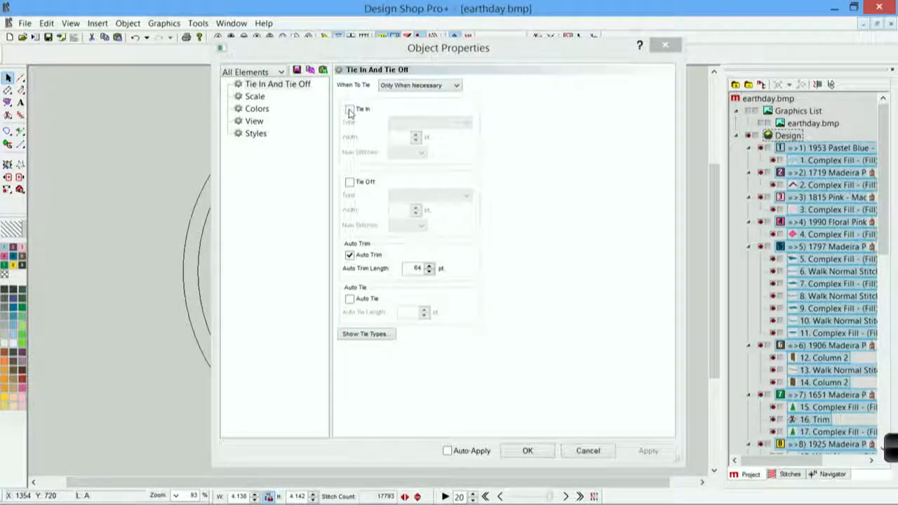
Check Tie In for All Elements on the Tie In And Tie Off page.
{"action": "left_click", "coordinate": [350, 109]}
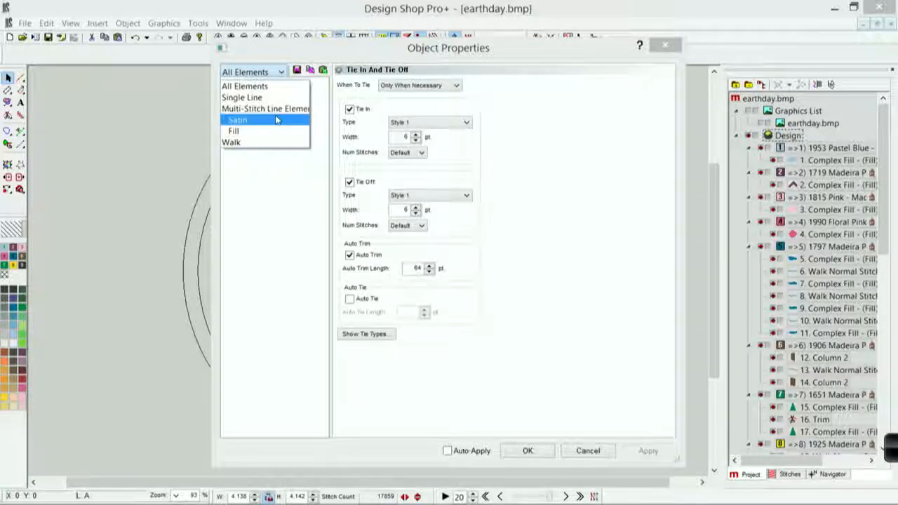
Enable Auto-Density for Satin elements and apply it.
{"action": "left_click", "coordinate": [239, 119]}
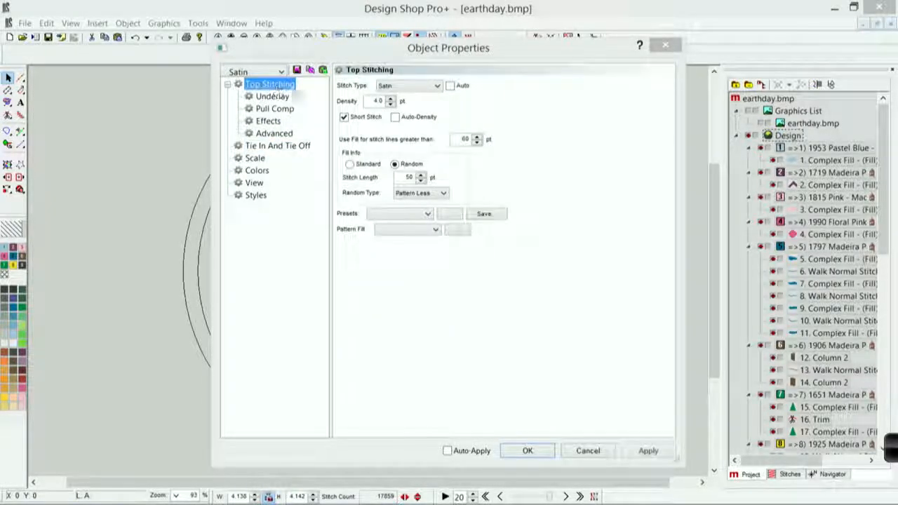
{"action": "left_click", "coordinate": [396, 116]}
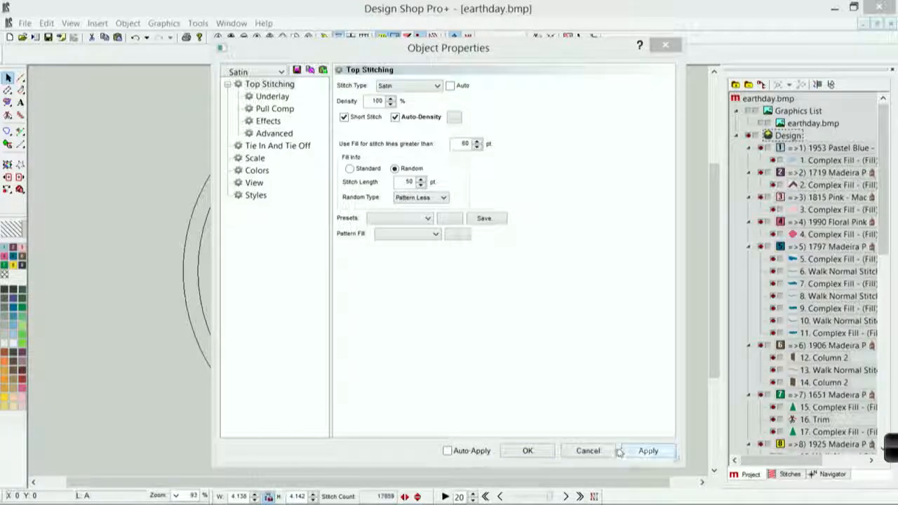
{"action": "left_click", "coordinate": [278, 71]}
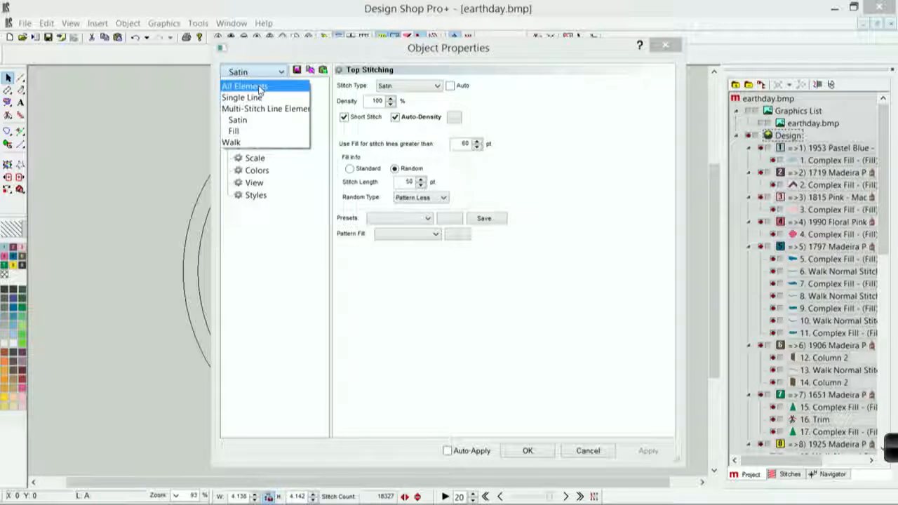
Enable Auto-Underlay for Multi-Stitch Line Elements on the Underlay page and confirm.
{"action": "left_click", "coordinate": [264, 109]}
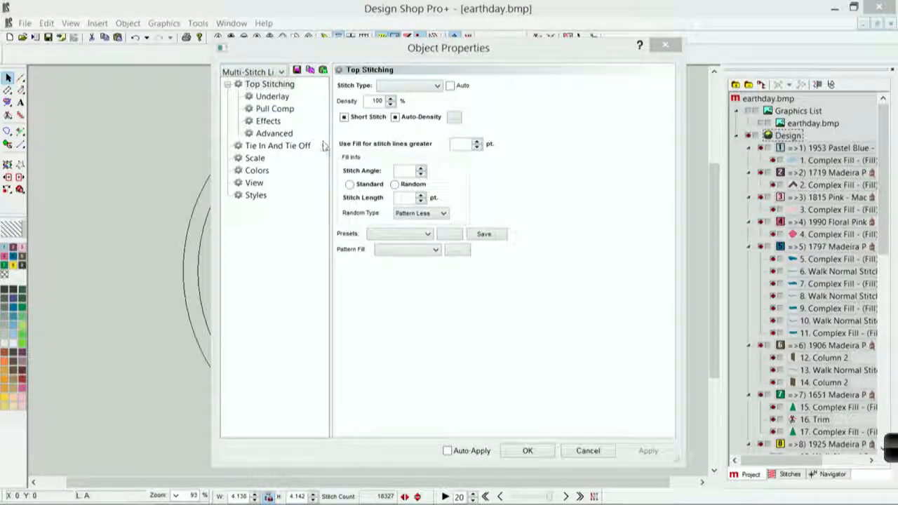
{"action": "left_click", "coordinate": [270, 96]}
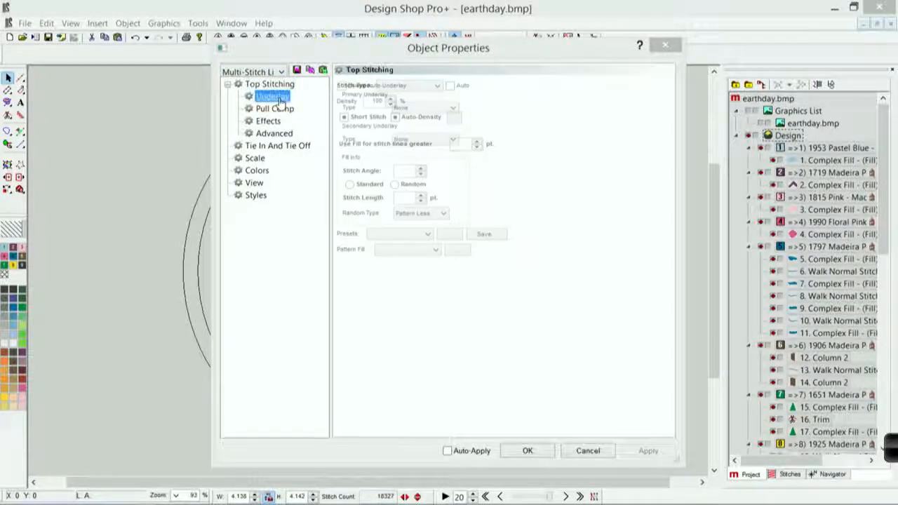
{"action": "left_click", "coordinate": [272, 95]}
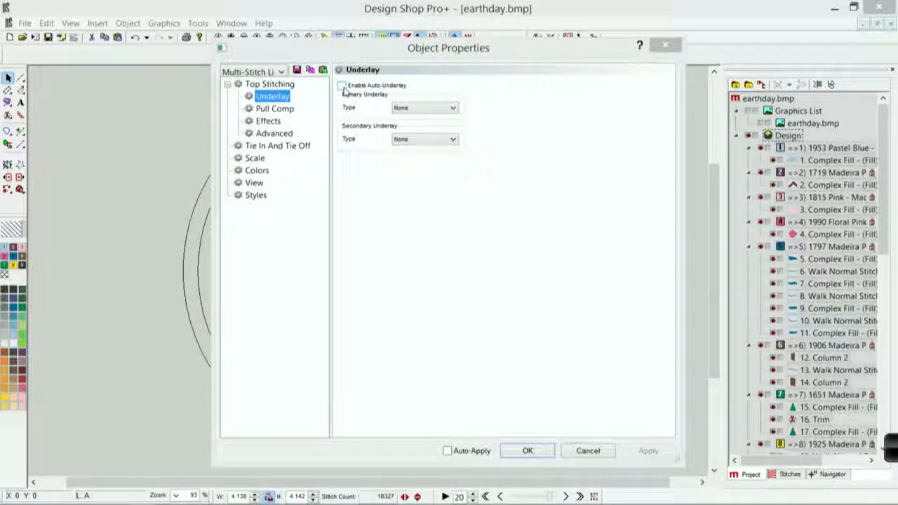
{"action": "left_click", "coordinate": [341, 86]}
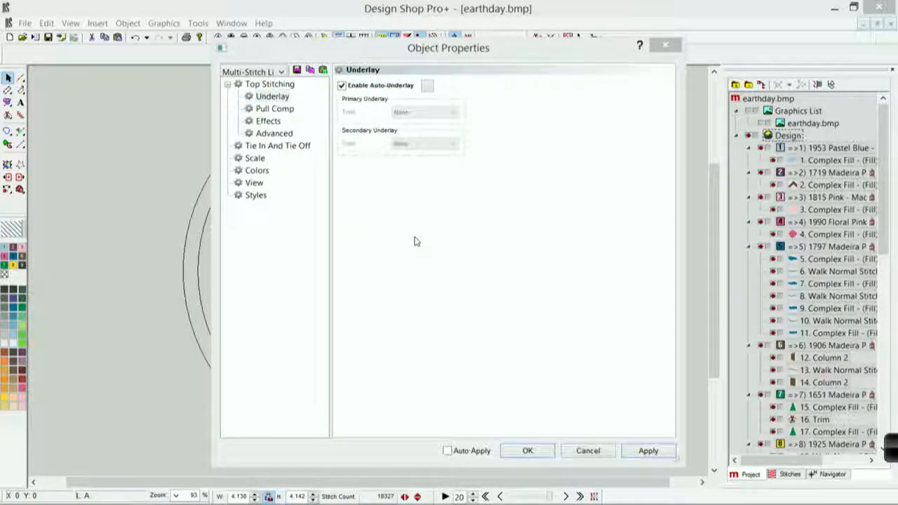
{"action": "left_click", "coordinate": [527, 450]}
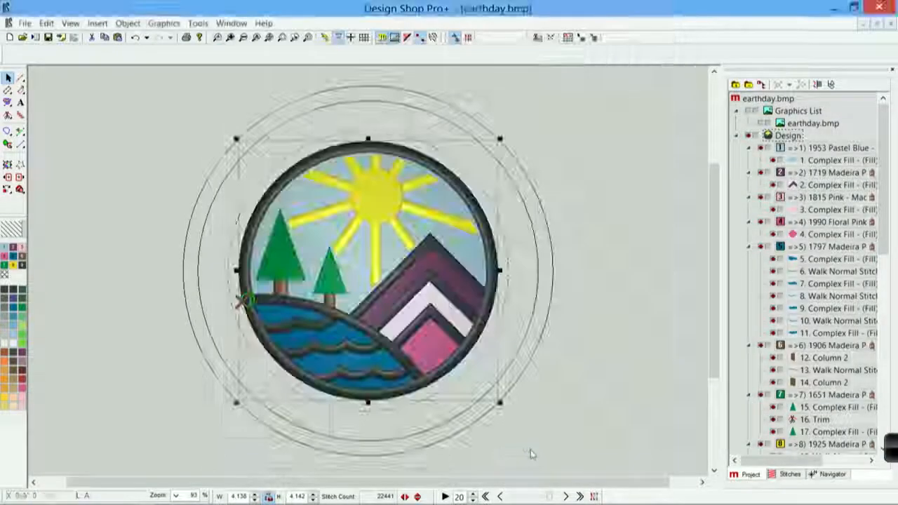